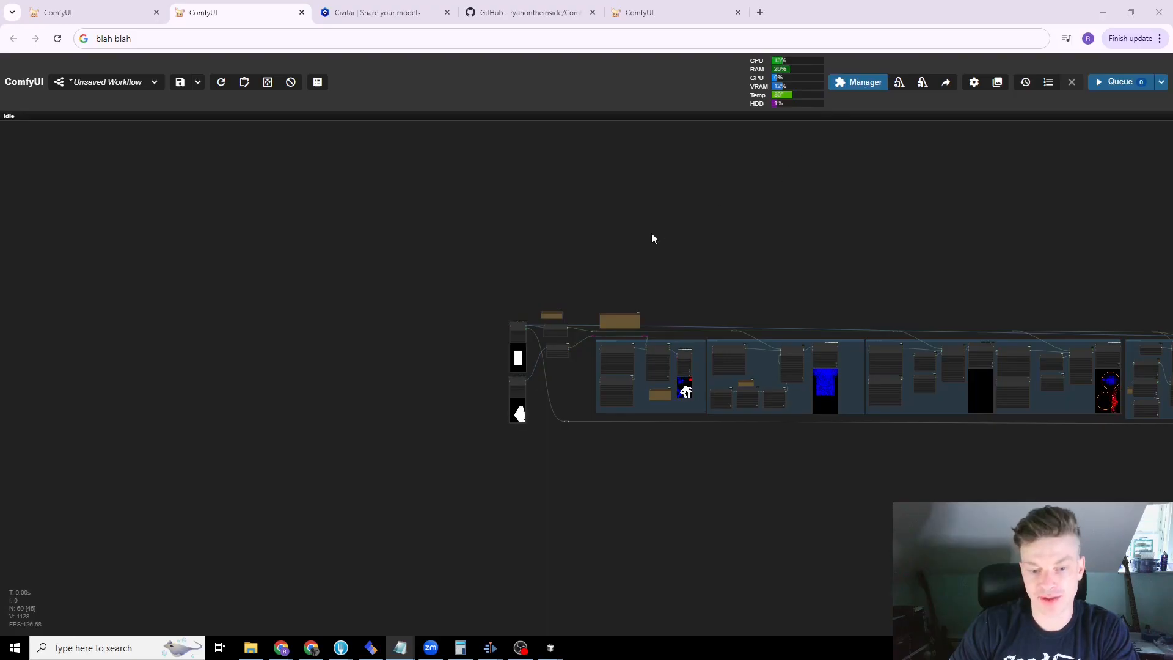
mouse_move(704, 223)
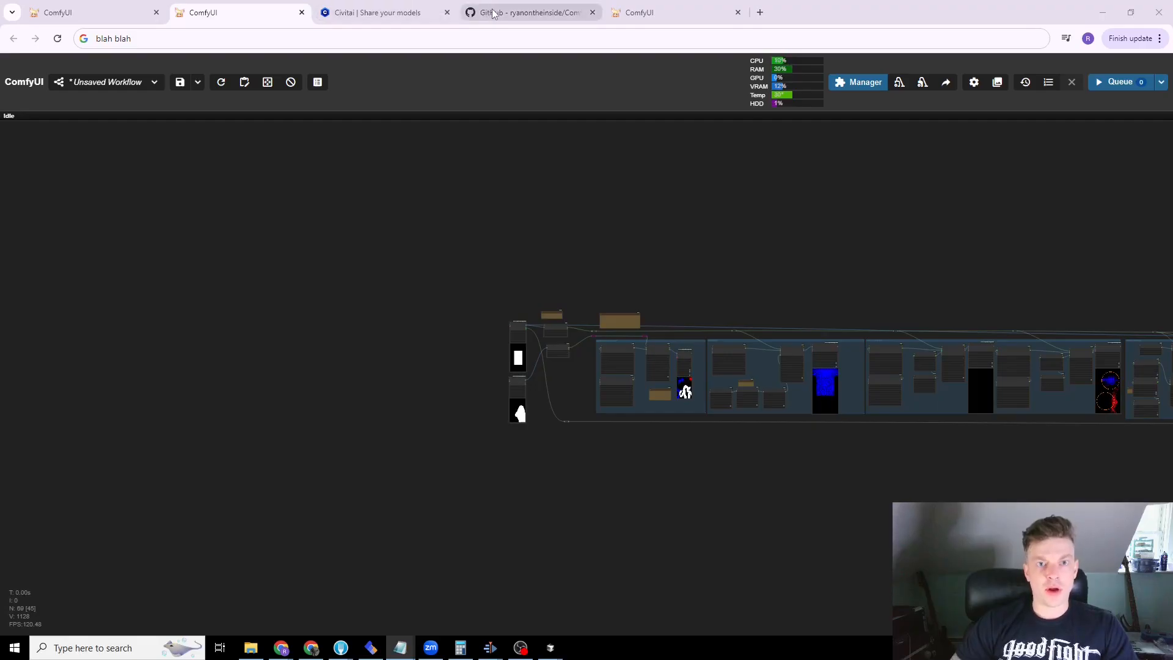
- Switch to the ComfyUI_RyanOnTheInside GitHub repository README listing particle, audio and flex features
click(529, 12)
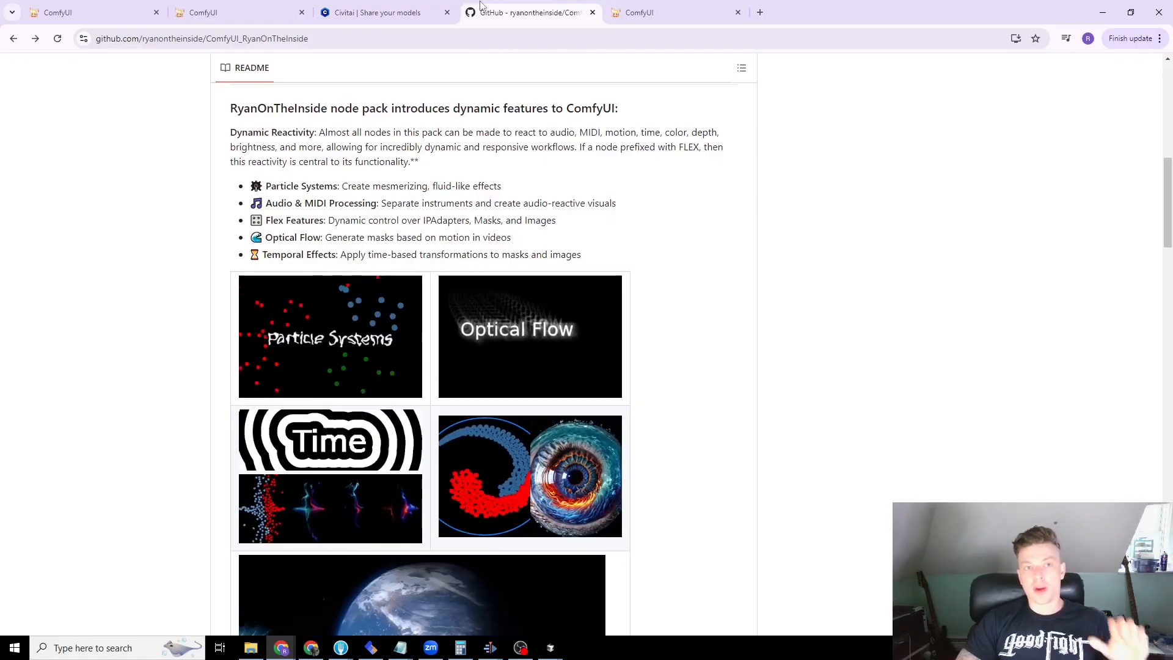
click(382, 12)
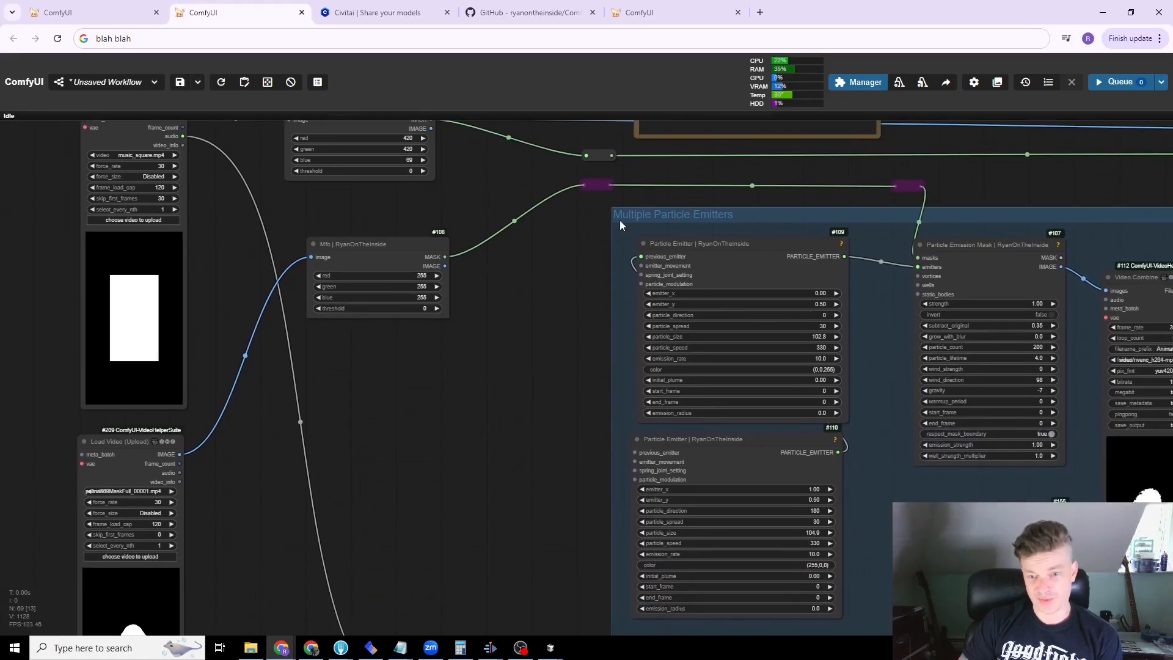
mouse_move(571, 295)
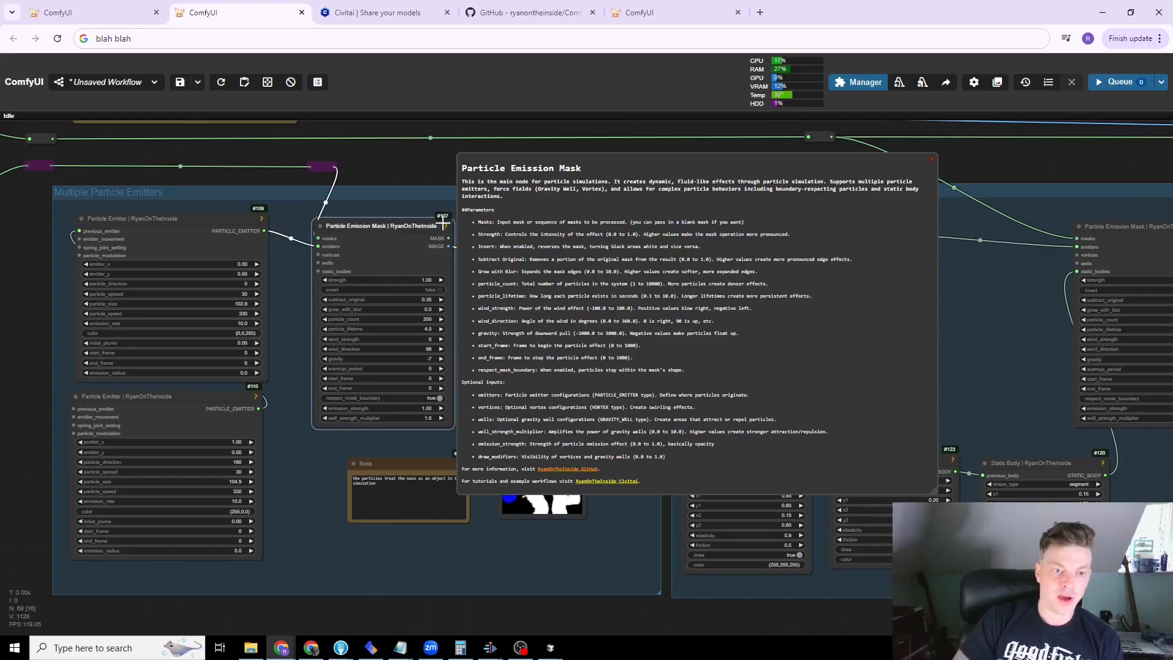
click(931, 159)
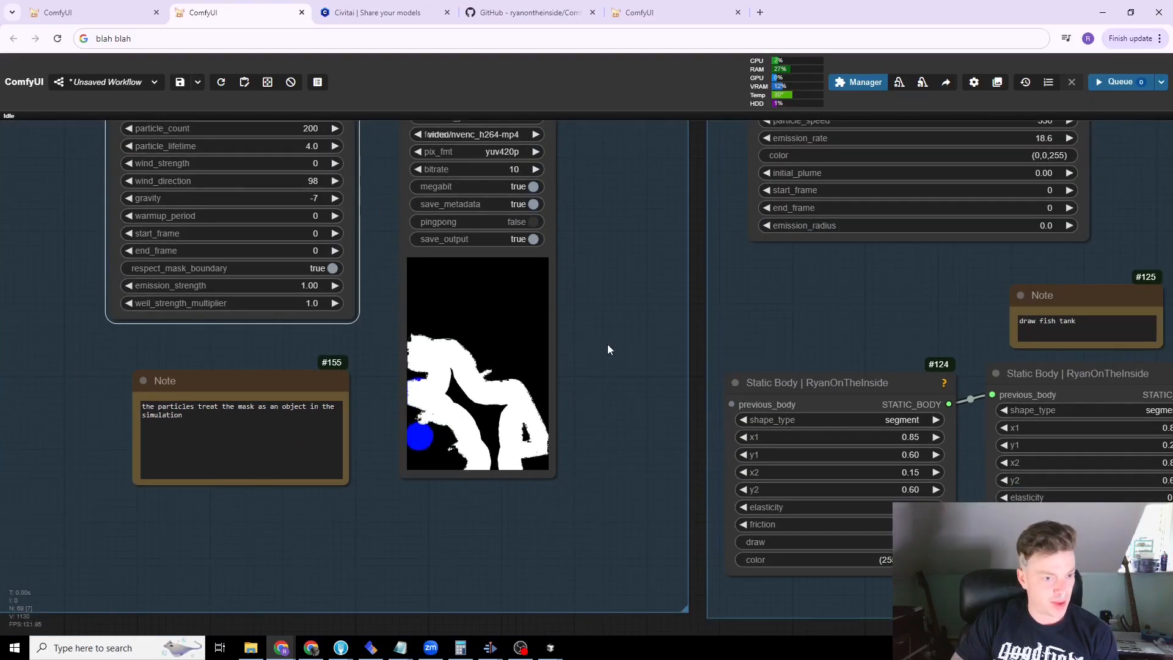
scroll(down, 3)
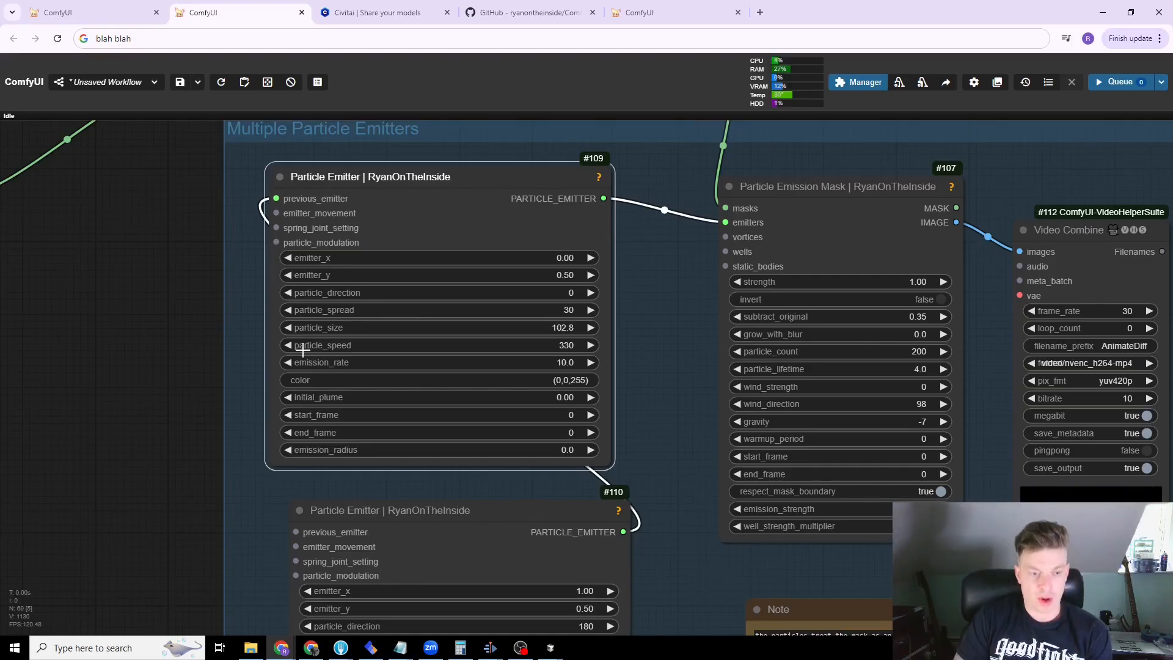
scroll(down, 3)
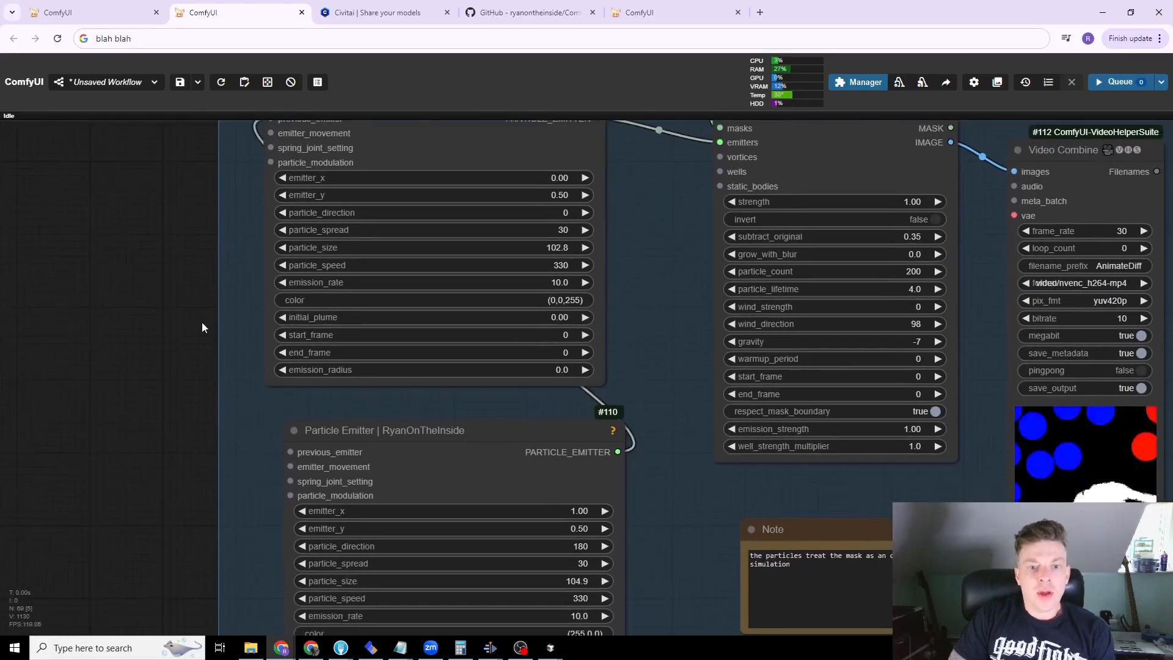
scroll(down, 3)
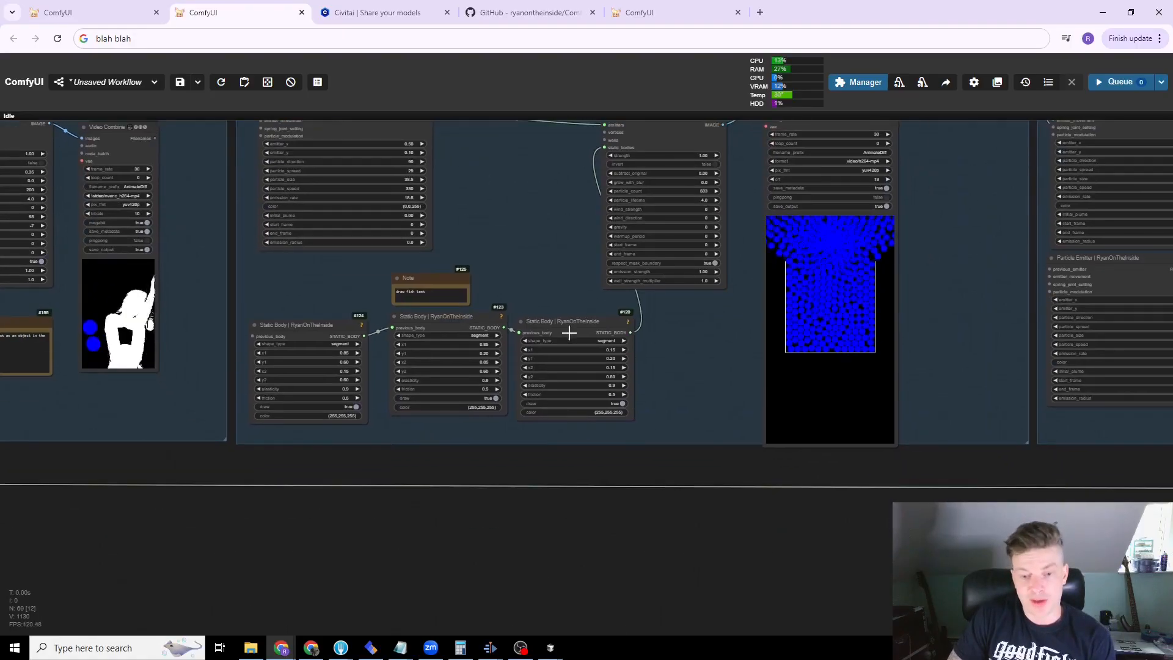
mouse_move(562, 322)
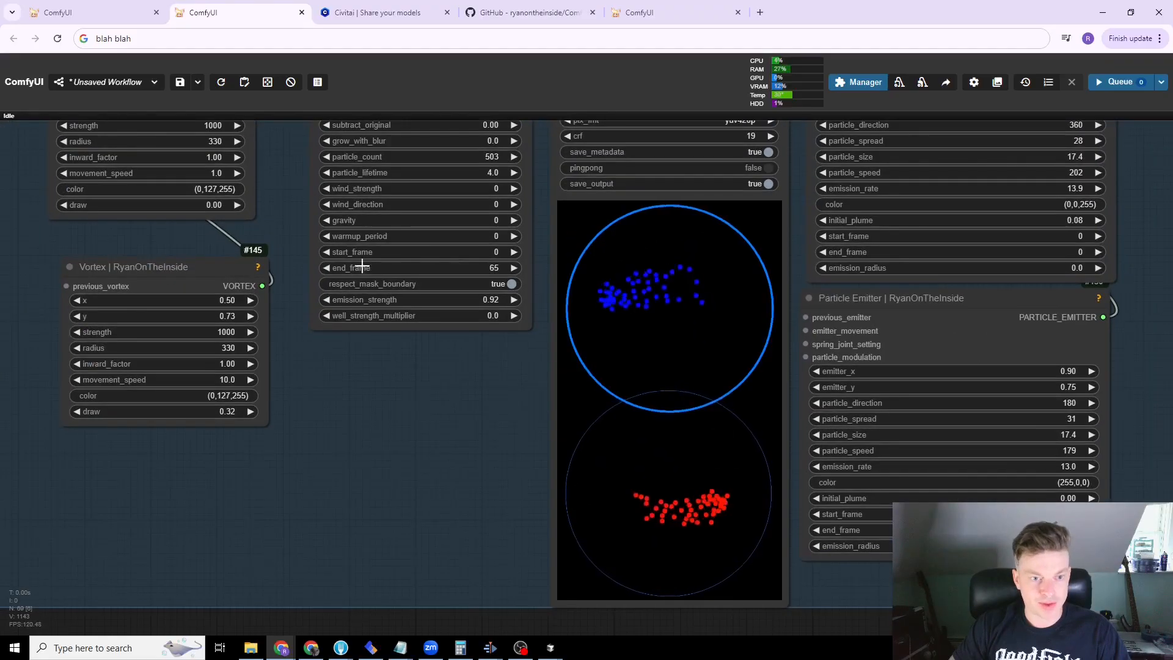
- Scroll the canvas from the Vortex example toward the gravity well section
scroll(down, 3)
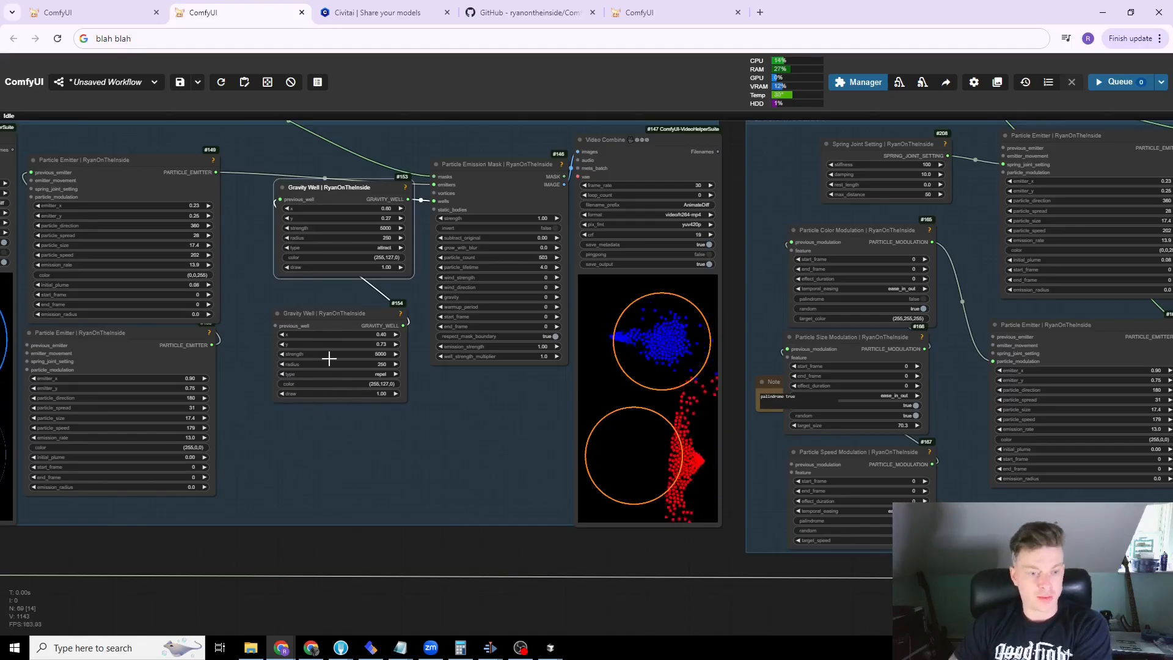
scroll(down, 3)
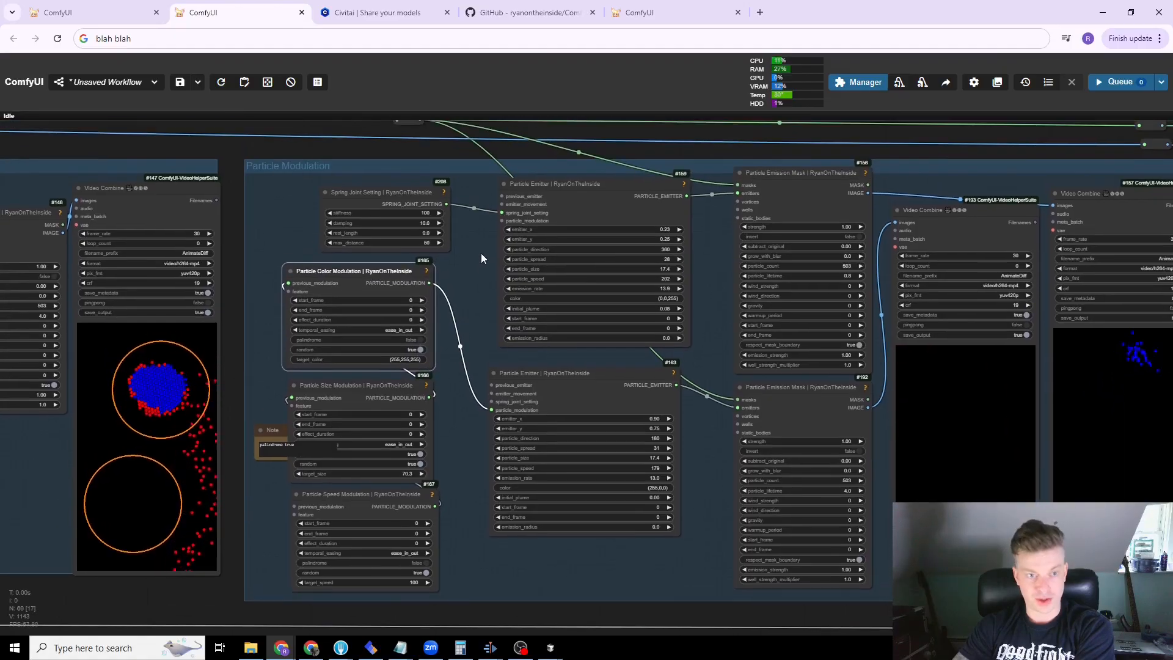
scroll(up, 3)
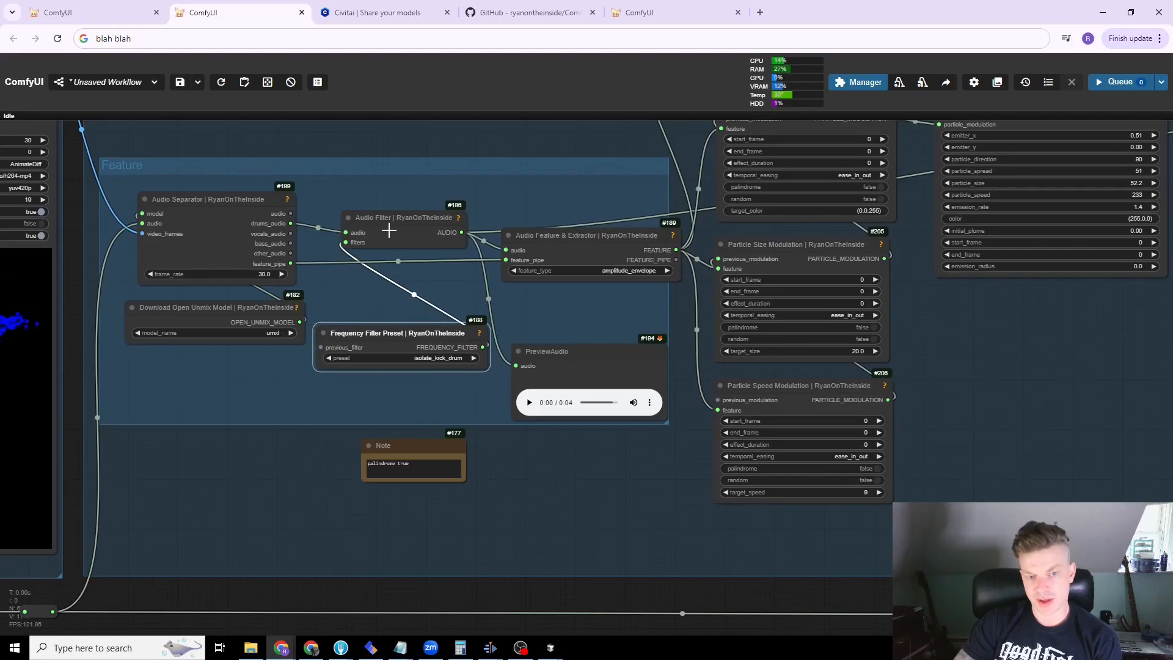
mouse_move(279, 226)
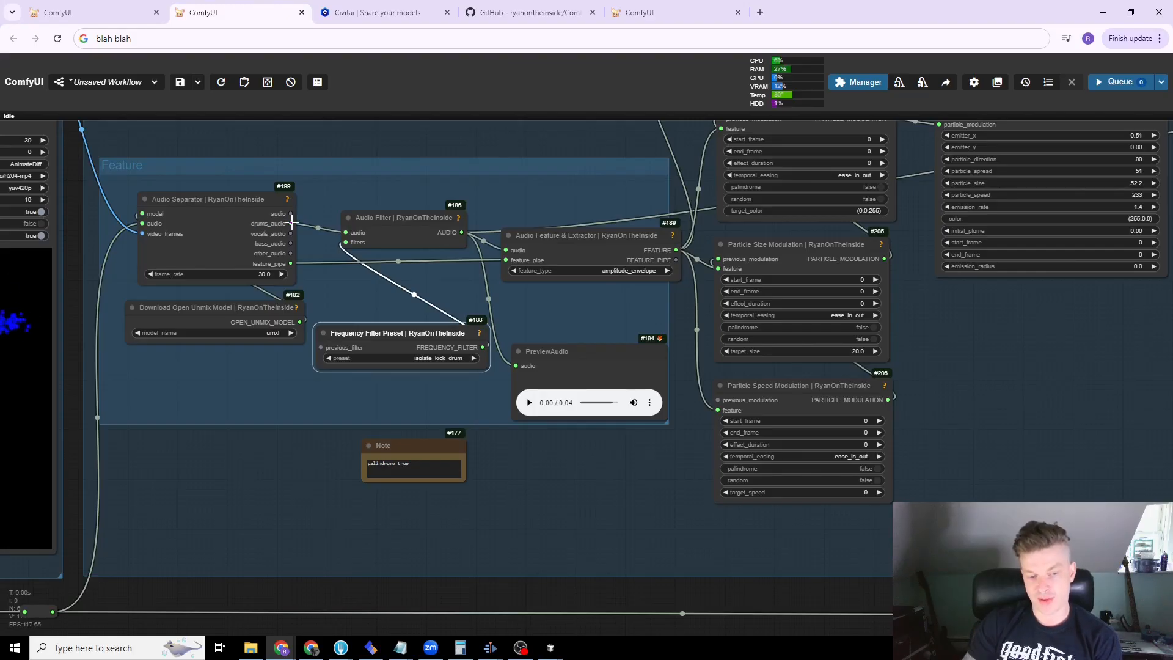
mouse_move(522, 330)
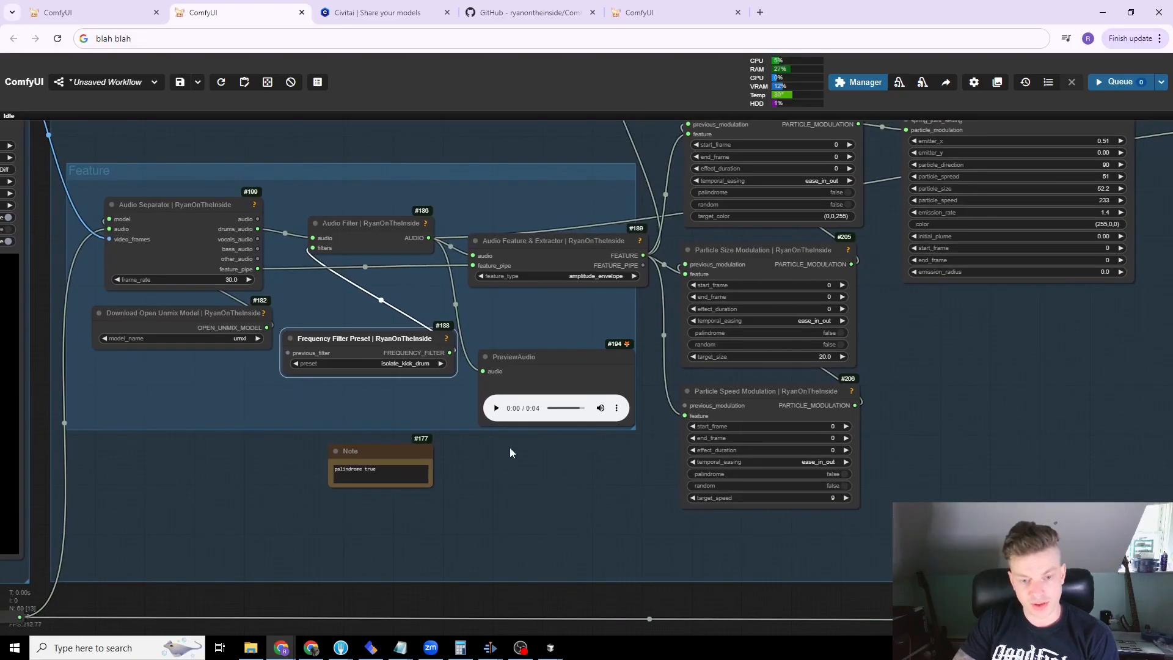
- Play the isolated kick-drum clip on the PreviewAudio node until it finishes
click(495, 408)
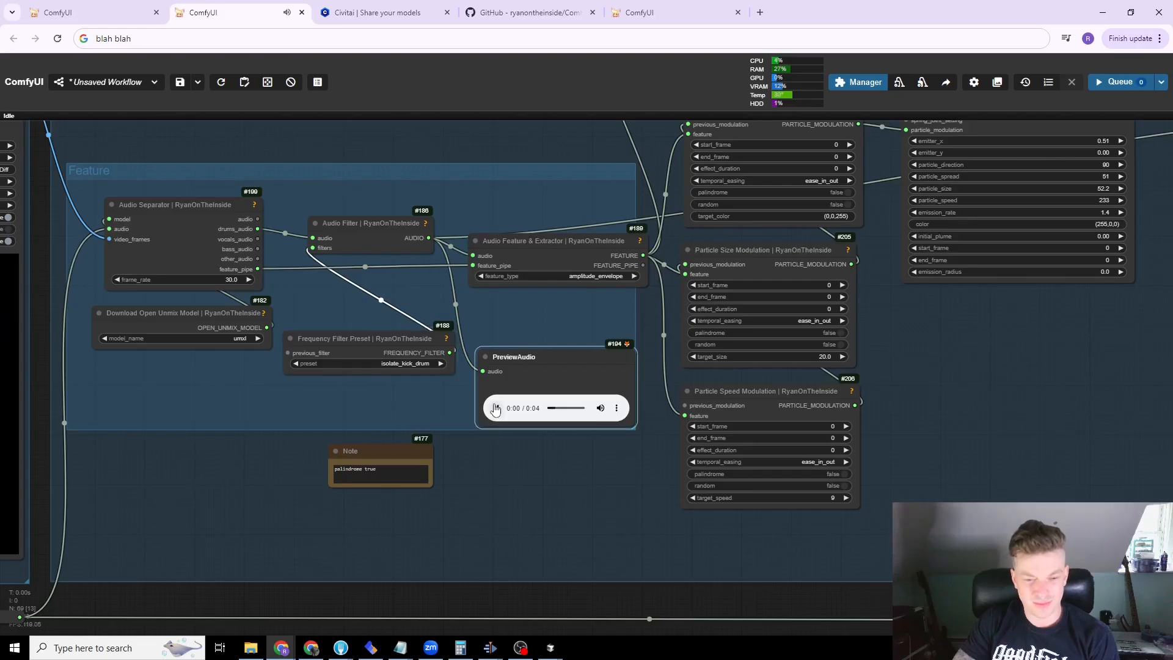
click(494, 408)
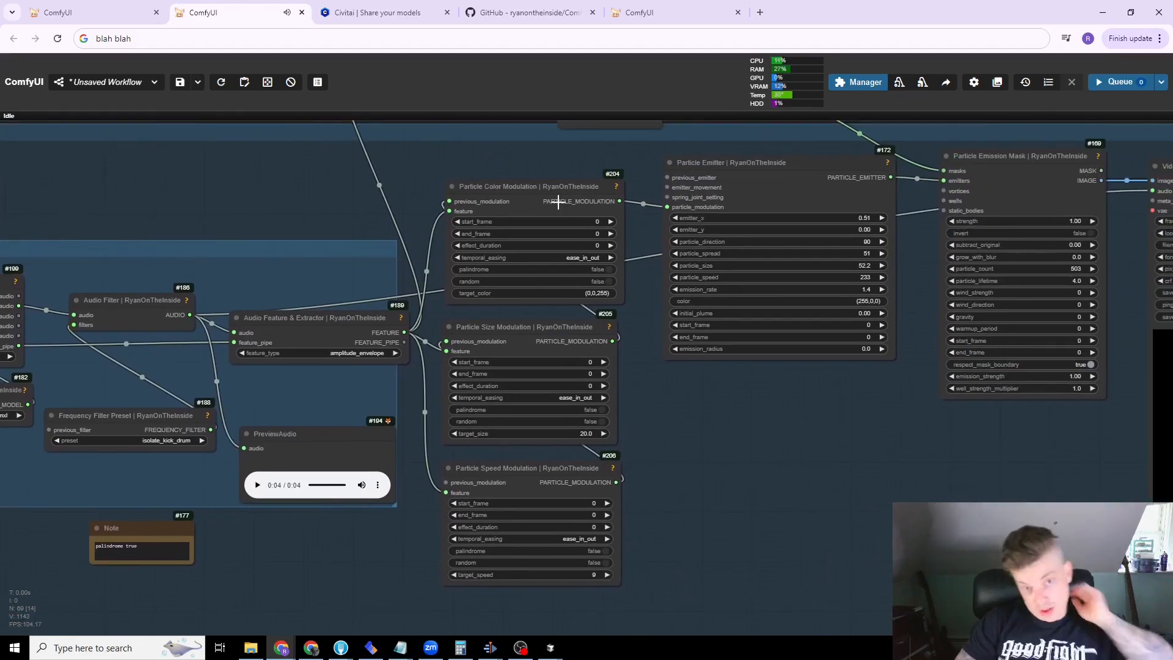
- Trace the Audio Feature Extractor to the red-particle Video Combine preview, then zoom out over the workflow
click(525, 468)
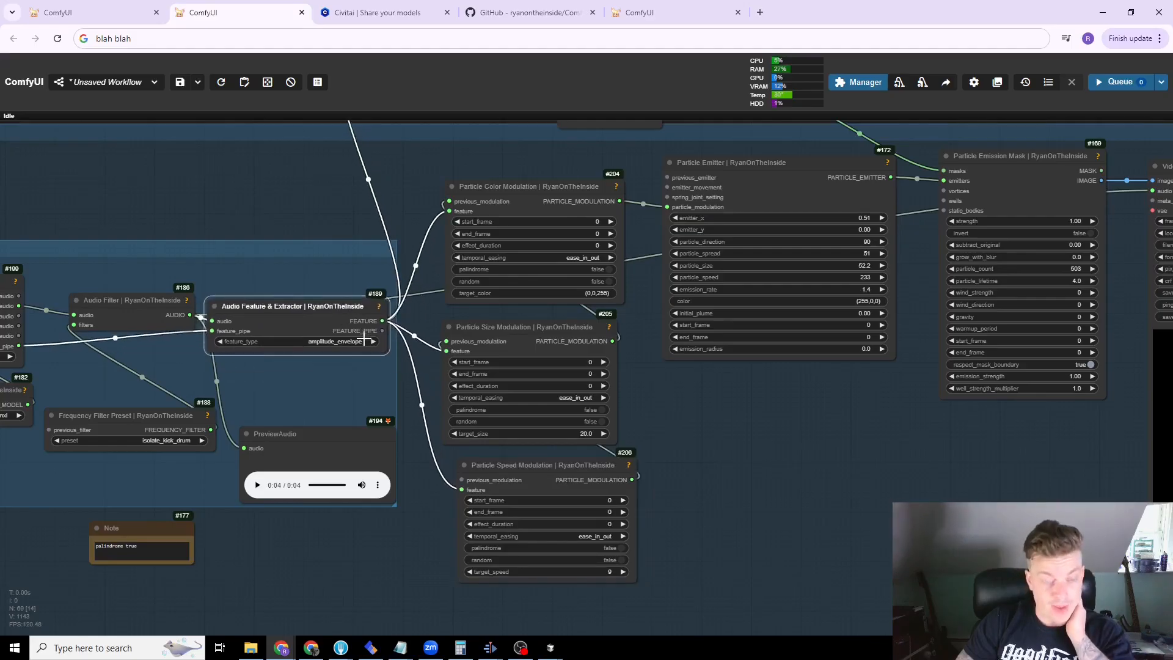
drag(292, 305, 318, 319)
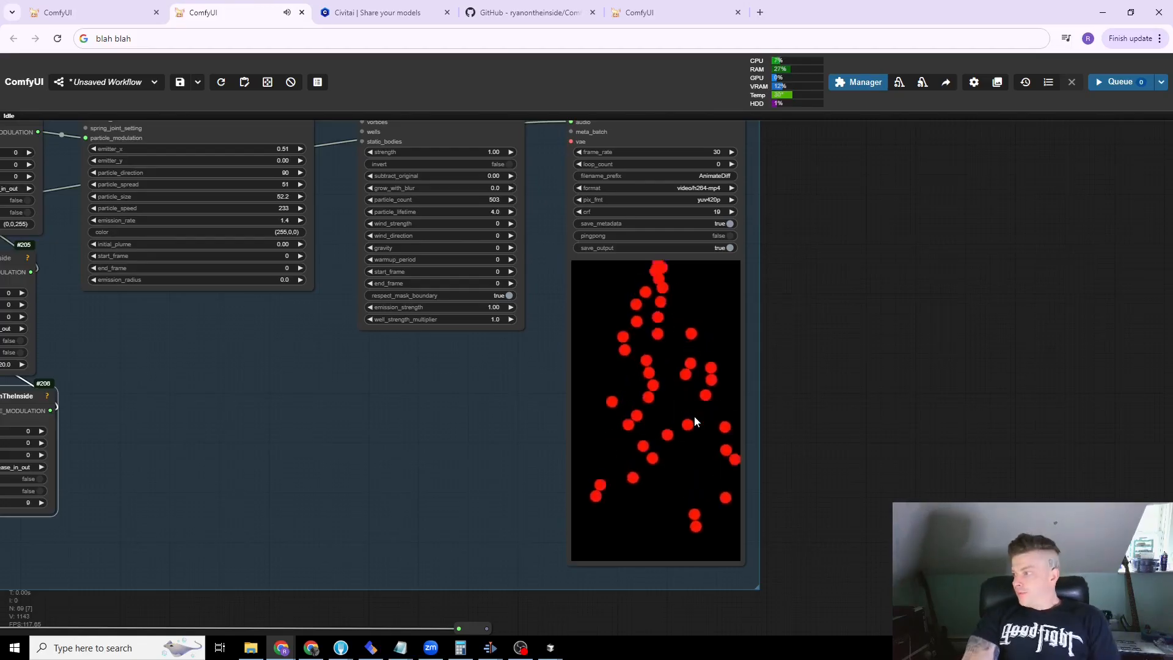
scroll(down, 3)
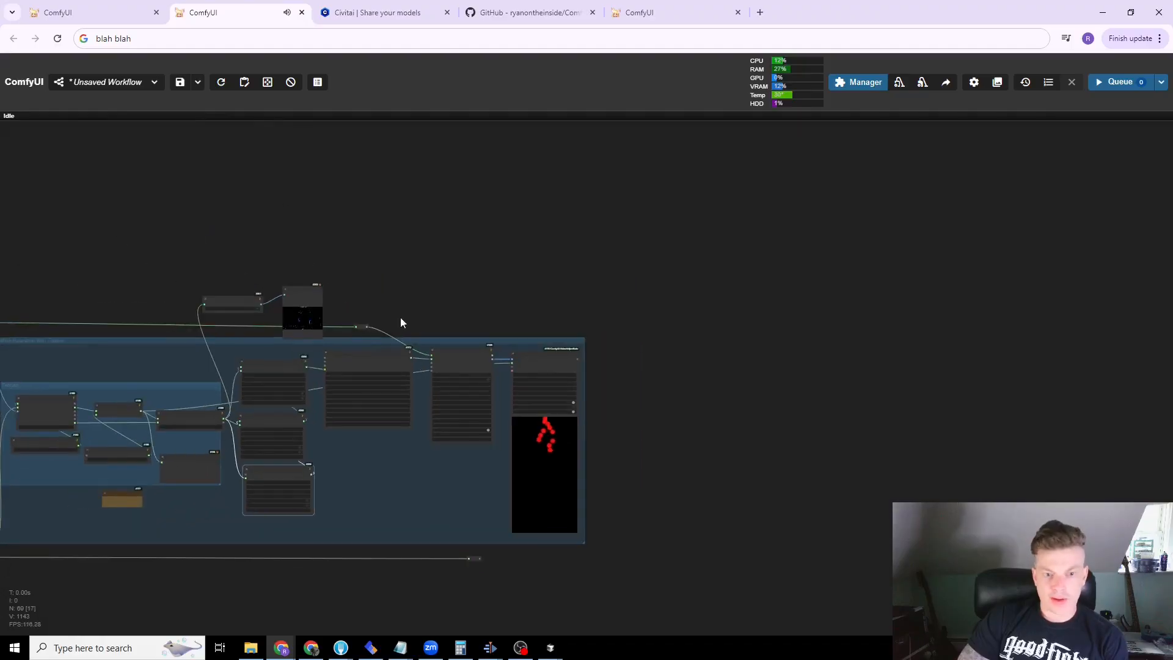